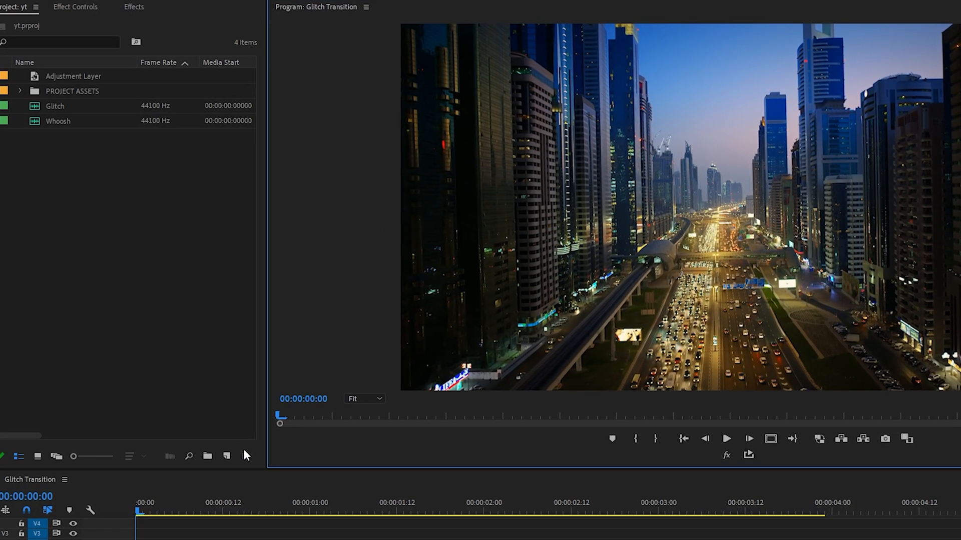
Step: Create a 3840×2160, 23.976 fps adjustment layer from the Project panel's New Item menu
left_click(227, 456)
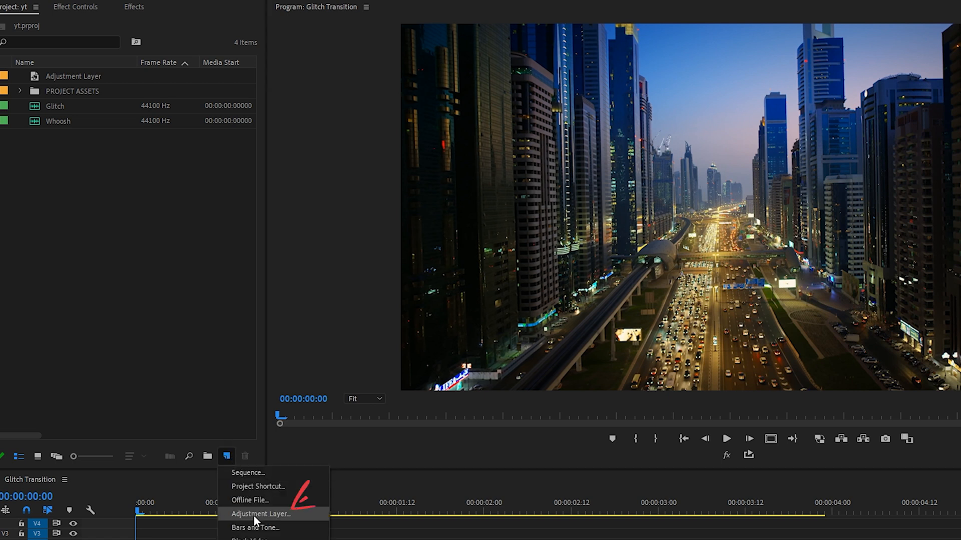
left_click(260, 514)
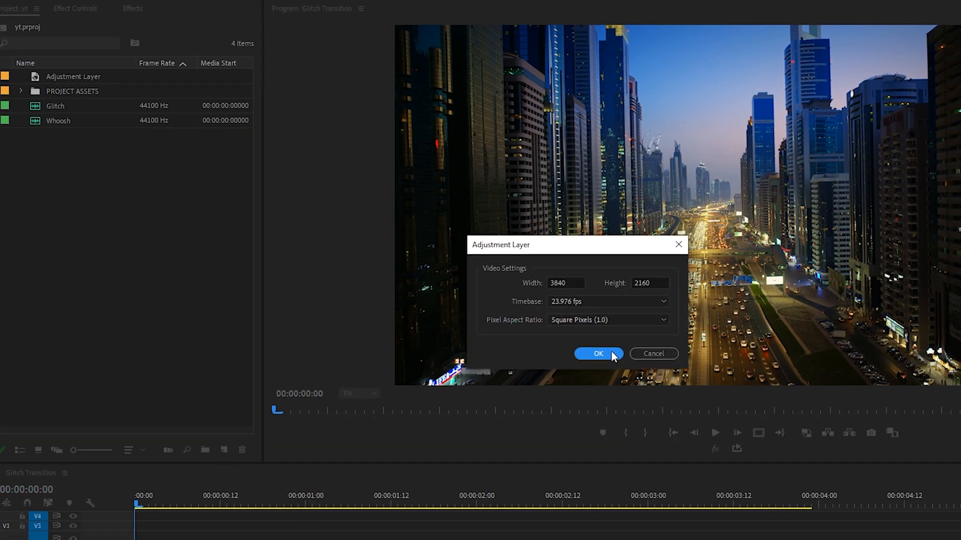
left_click(598, 354)
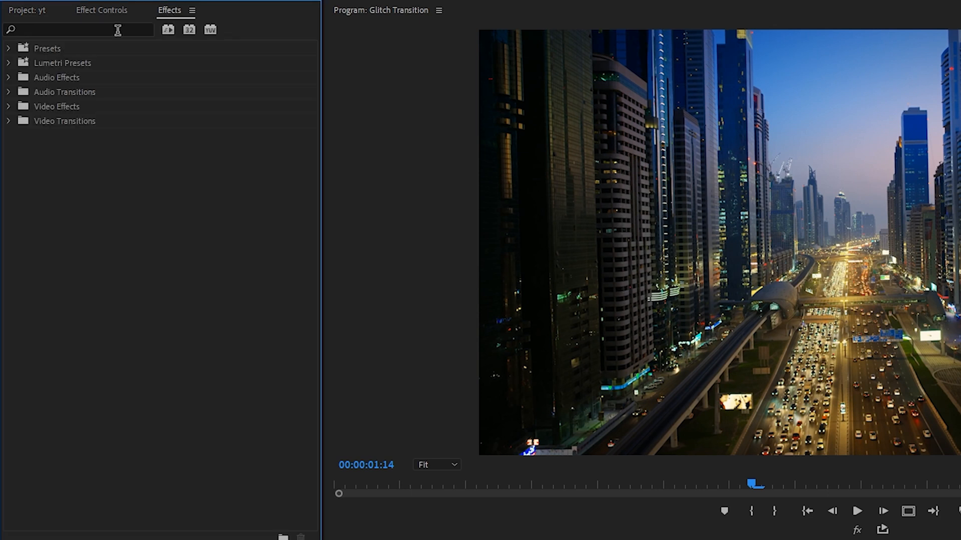
Step: Search Effects for 'wave warp' and apply Wave Warp to the adjustment layer on Video 2
type("wave warp")
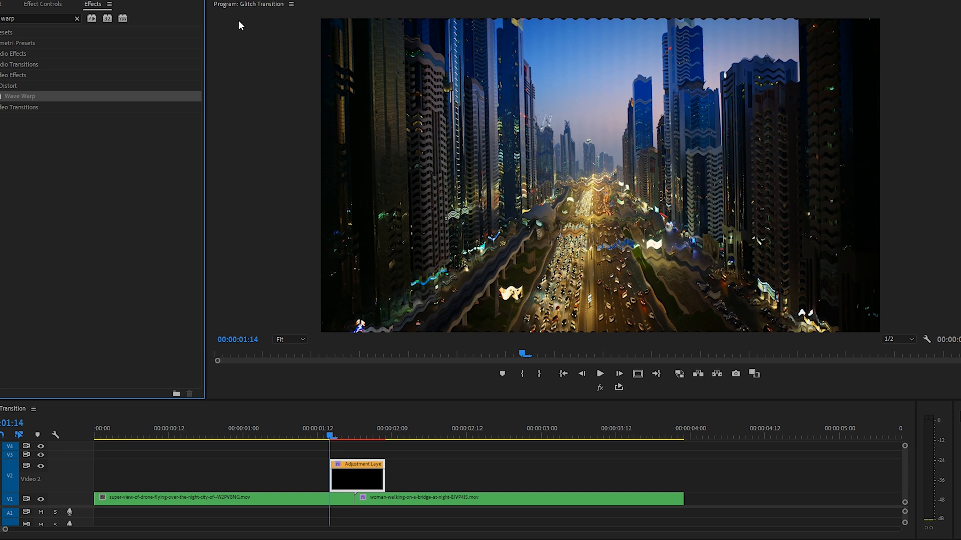
left_click(895, 340)
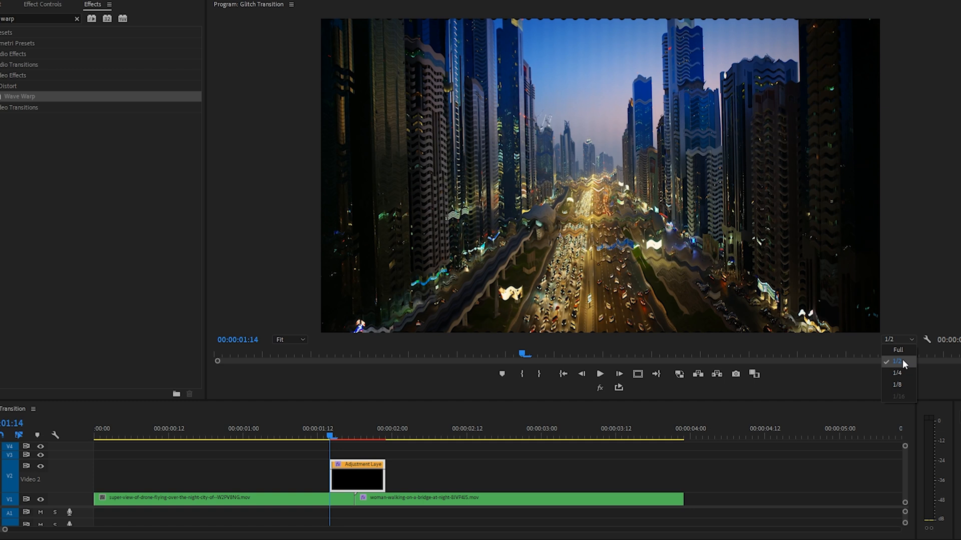
mouse_move(898, 350)
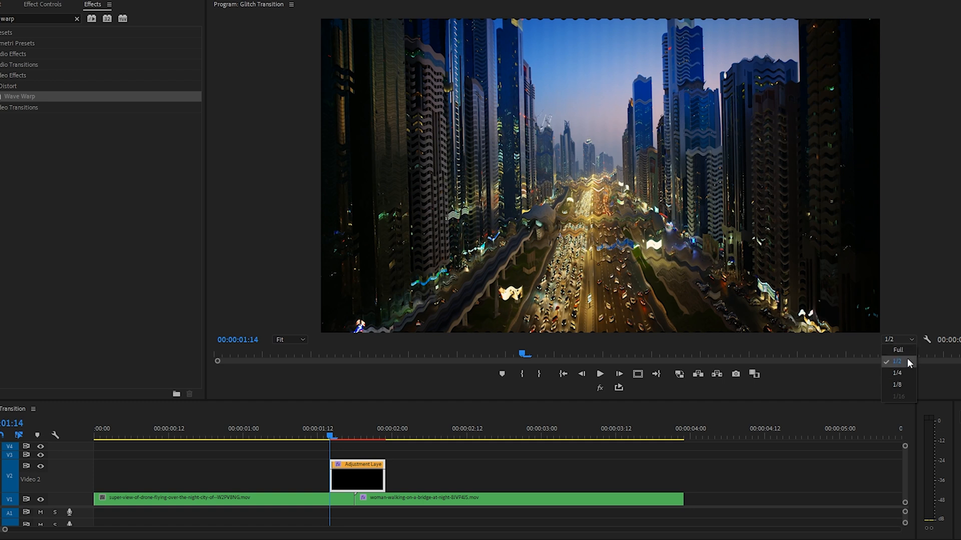
mouse_move(905, 386)
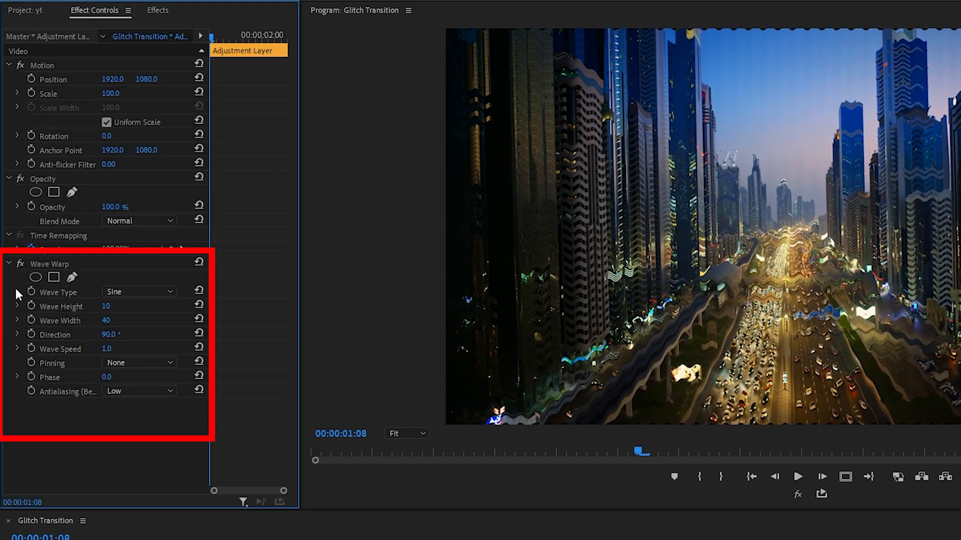
Step: Try the Noise wave type, then switch Wave Warp's wave type to Square
left_click(139, 291)
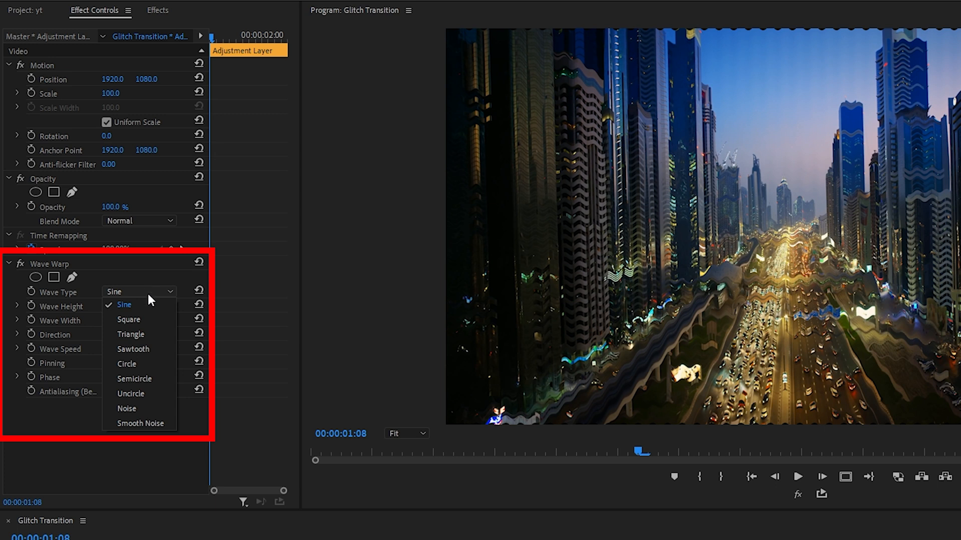
mouse_move(127, 409)
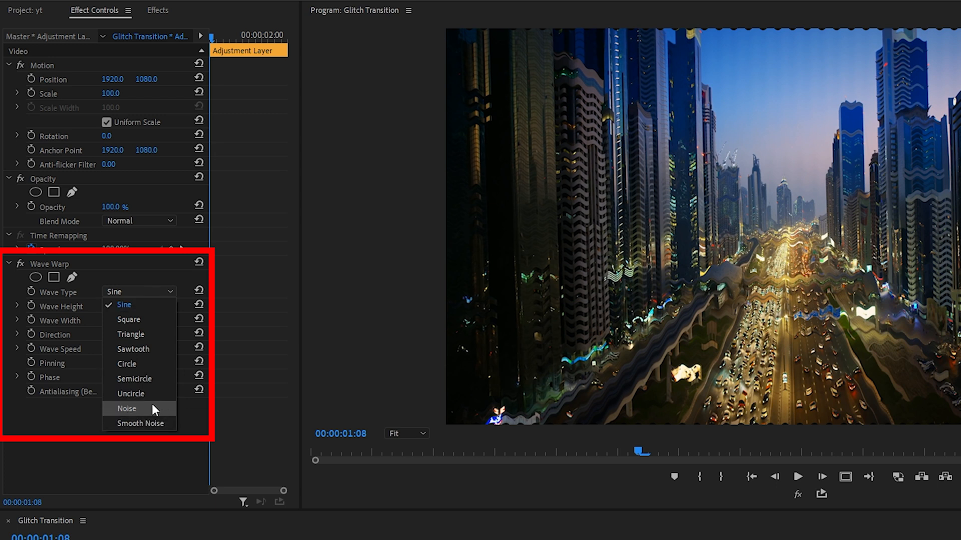
left_click(127, 409)
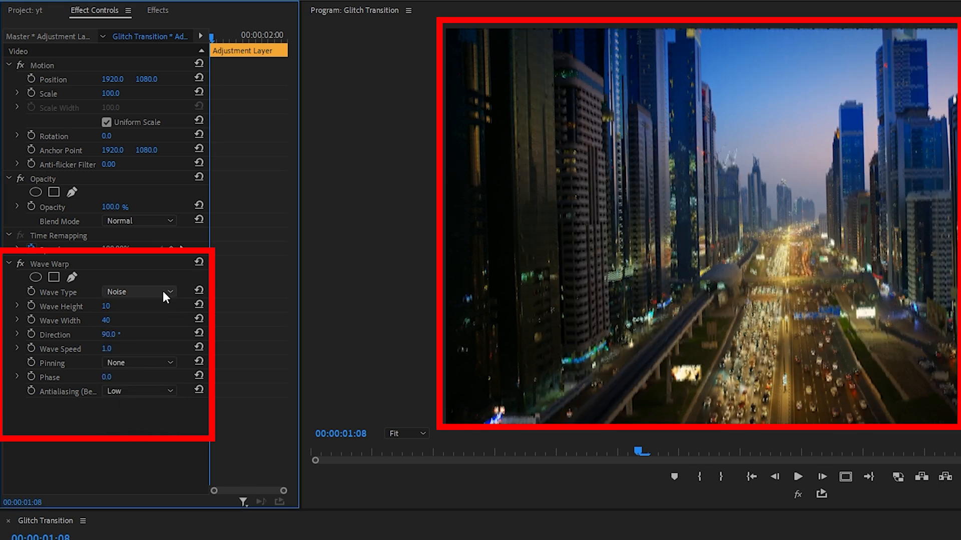
left_click(138, 291)
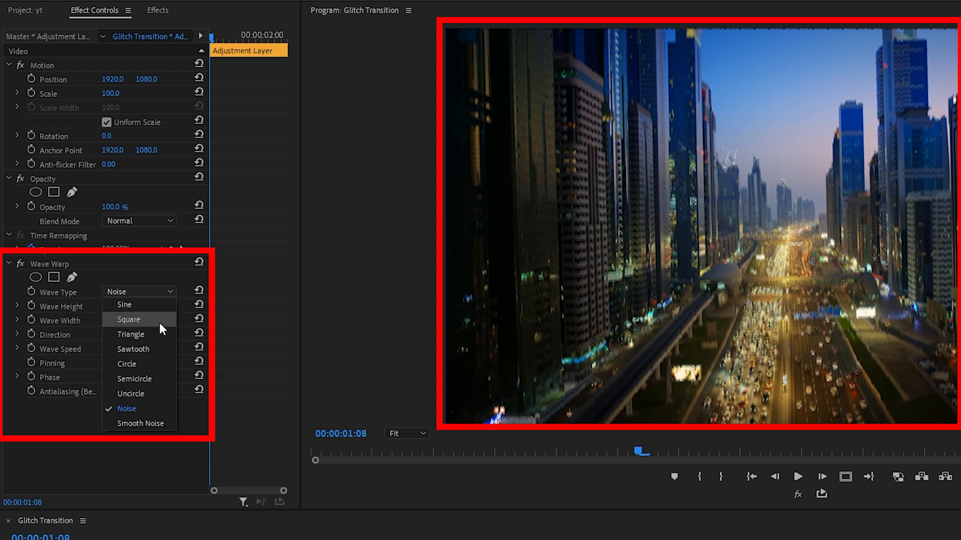
left_click(129, 319)
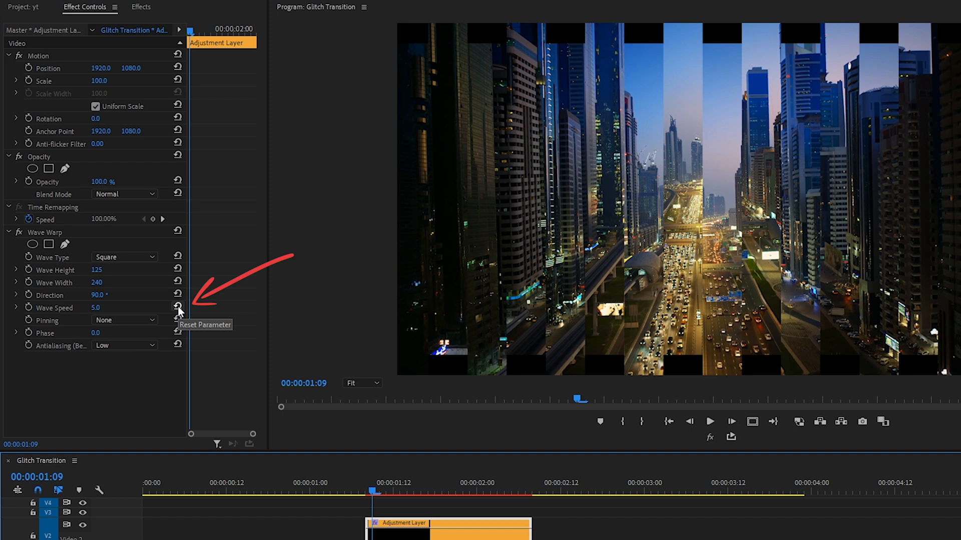
Step: Reset Wave Speed to 1, set Pinning to All Edges, and start editing Wave Width
left_click(177, 308)
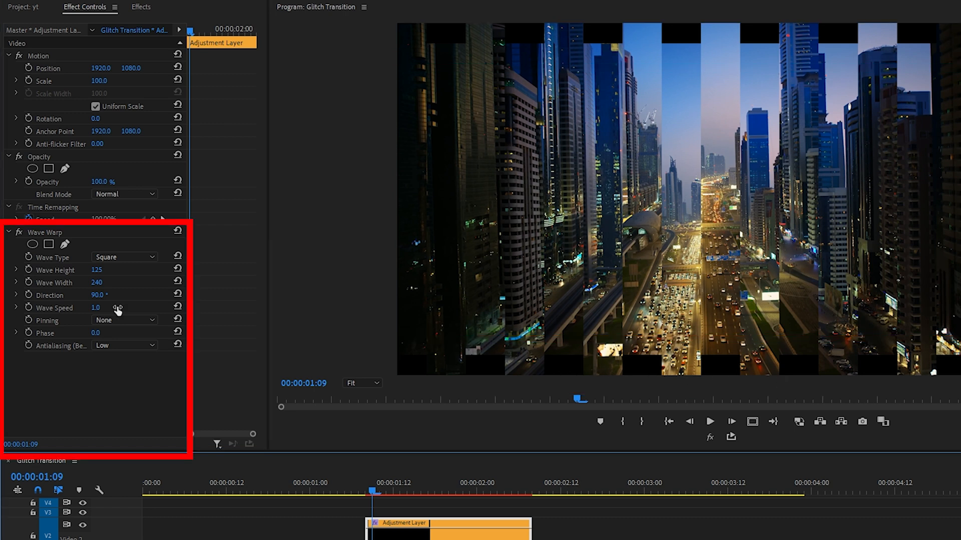
left_click(123, 319)
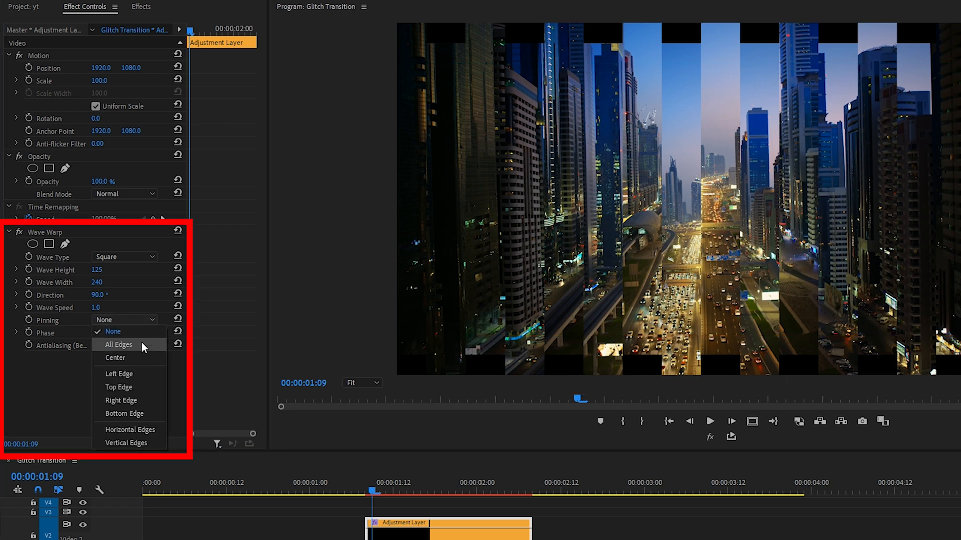
left_click(117, 345)
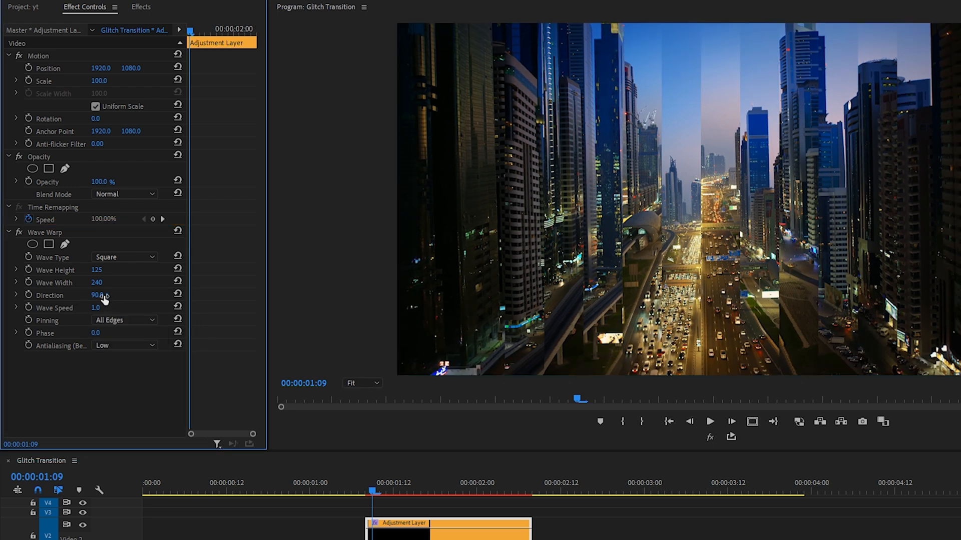
left_click(123, 320)
type("5")
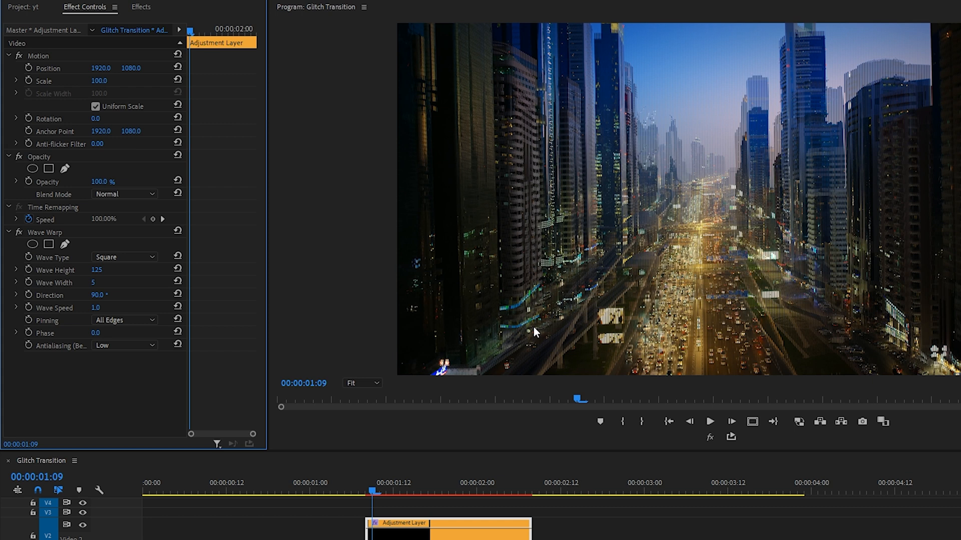
mouse_move(67, 301)
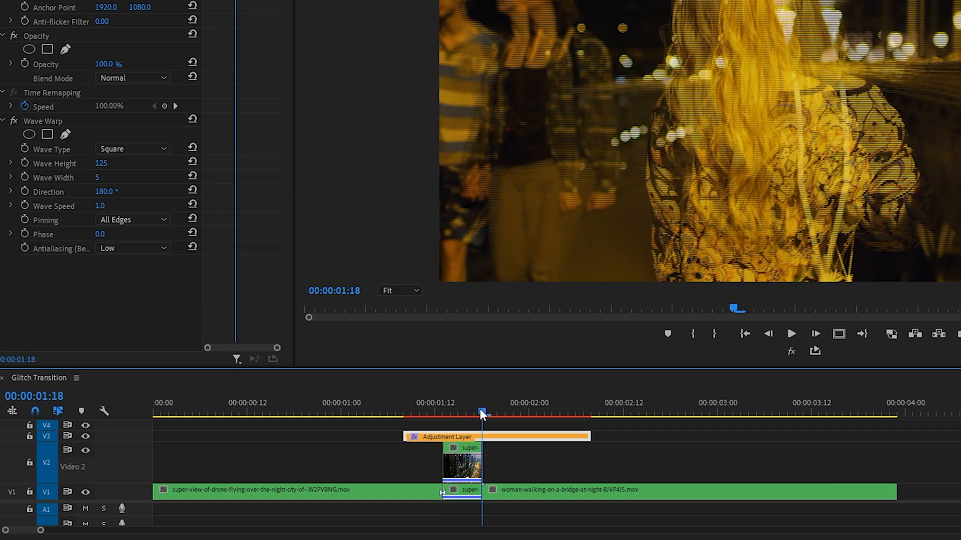
mouse_move(491, 434)
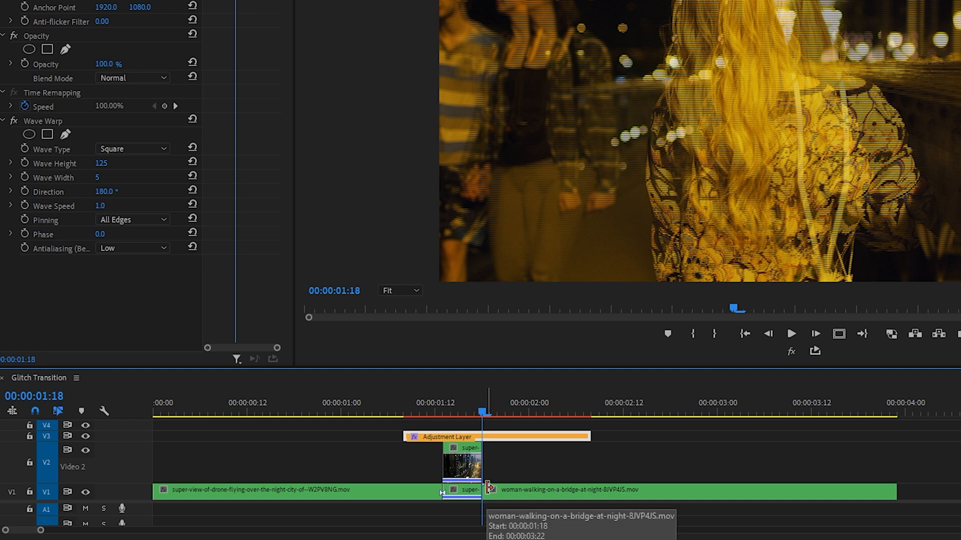
mouse_move(486, 486)
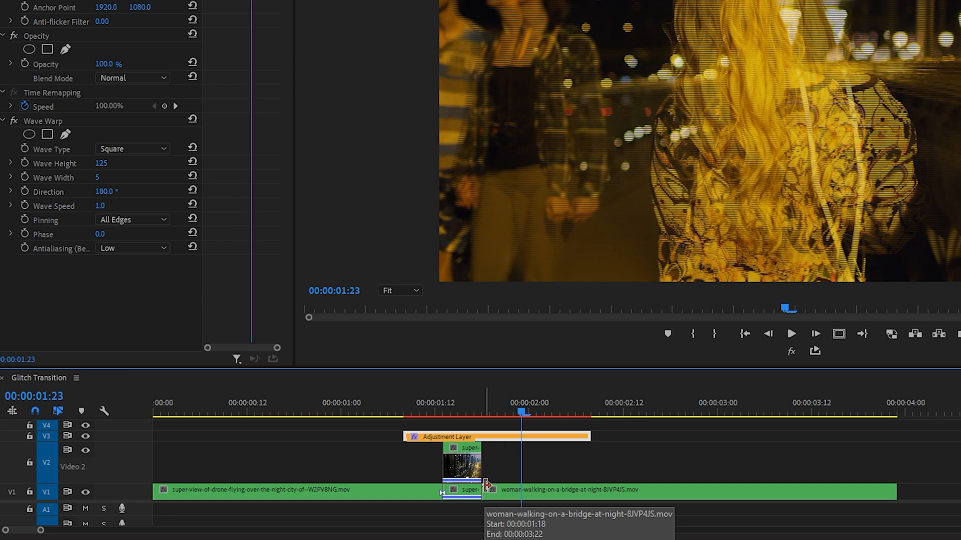
mouse_move(495, 500)
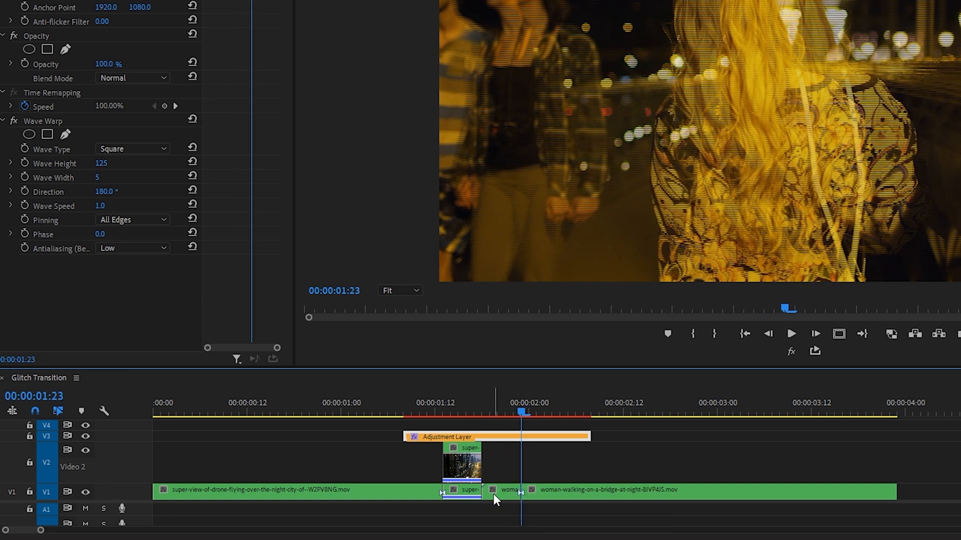
mouse_move(511, 485)
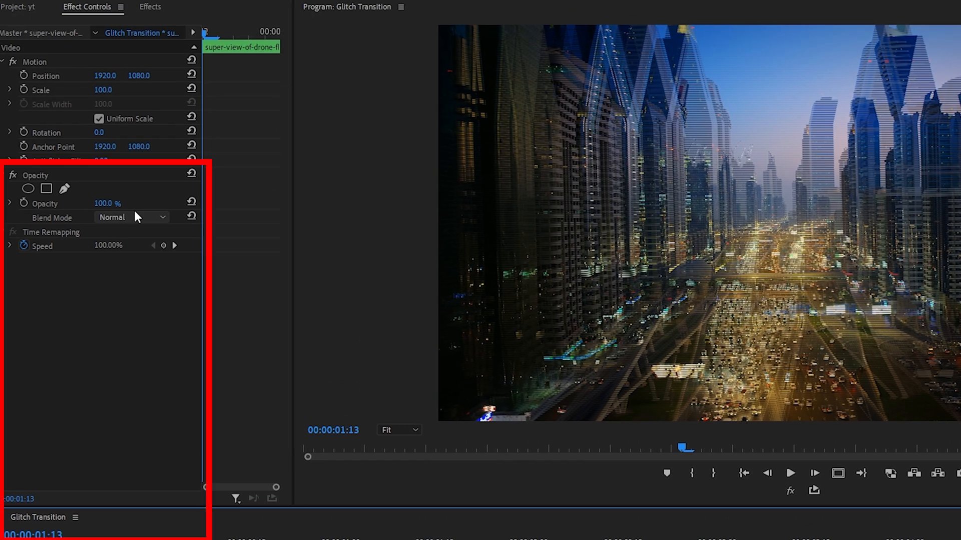
Step: Set the duplicate drone clip's Opacity blend mode to Screen
left_click(131, 217)
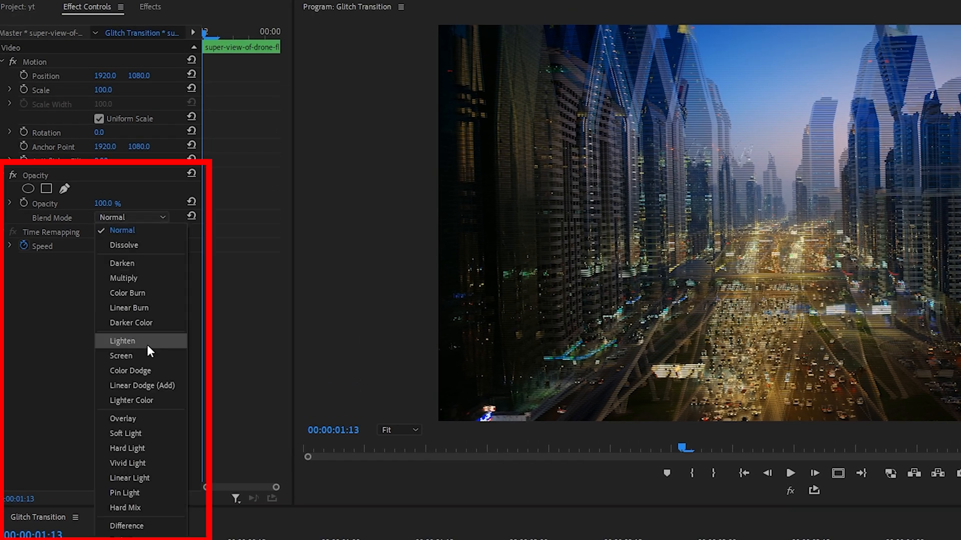
mouse_move(147, 356)
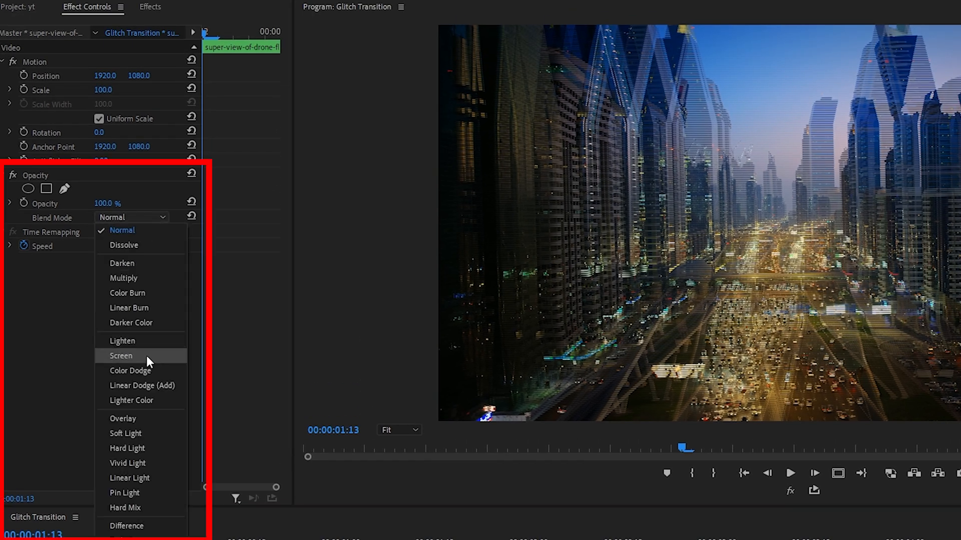
left_click(121, 356)
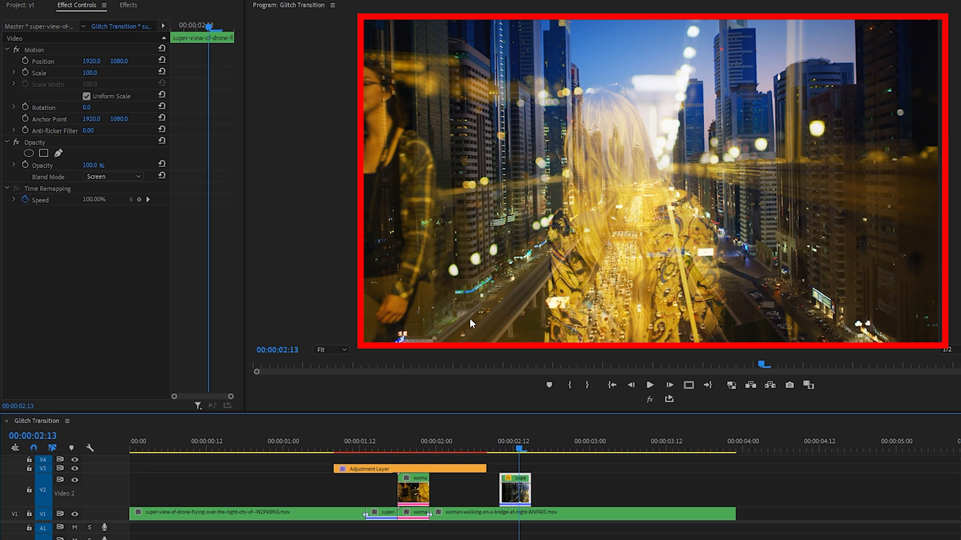
left_click(507, 452)
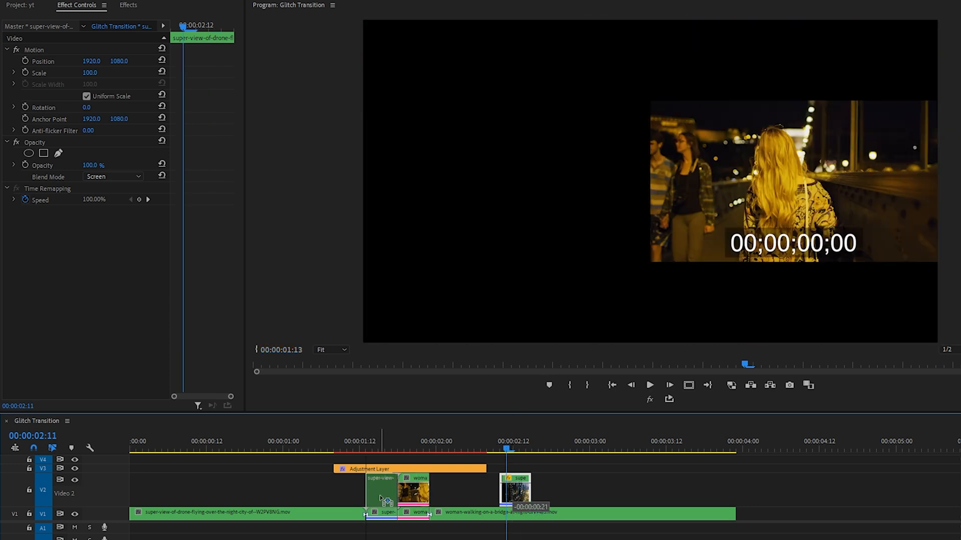
Step: Select the woman clip copy on V2 and set its blend mode to Screen
left_click(409, 468)
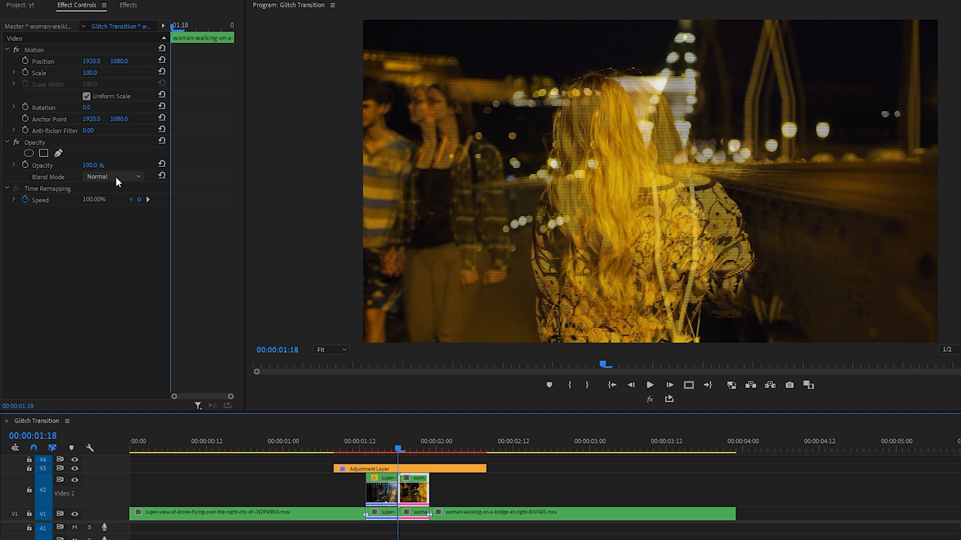
left_click(113, 176)
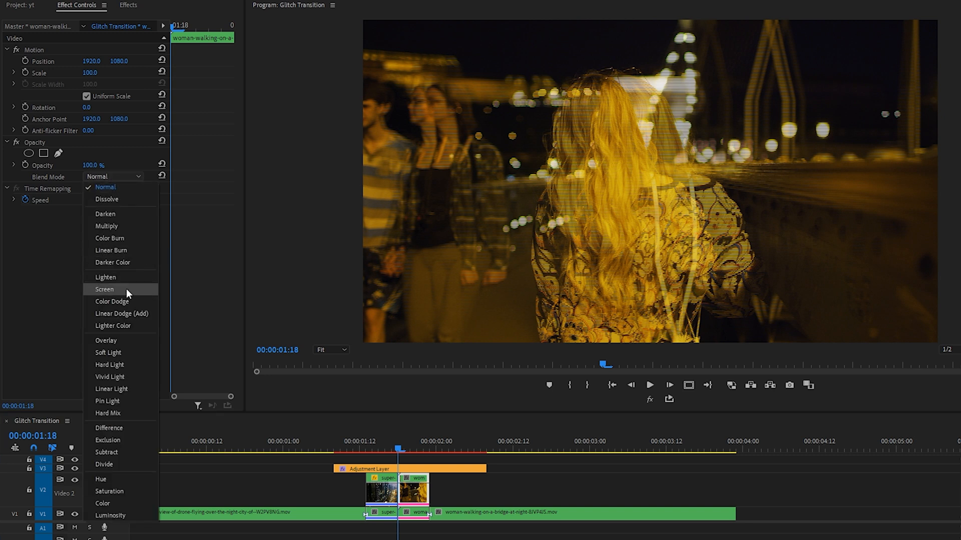
left_click(105, 290)
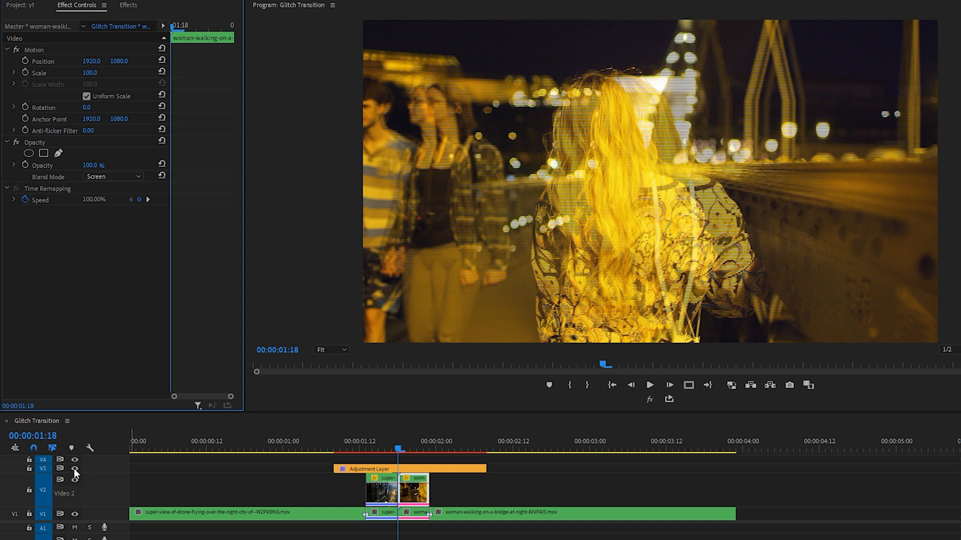
mouse_move(76, 468)
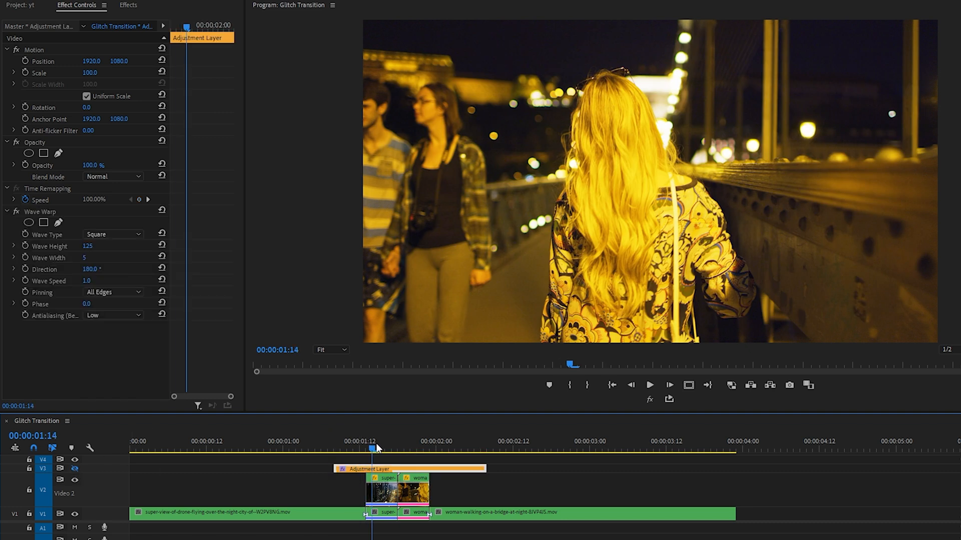
left_click(393, 448)
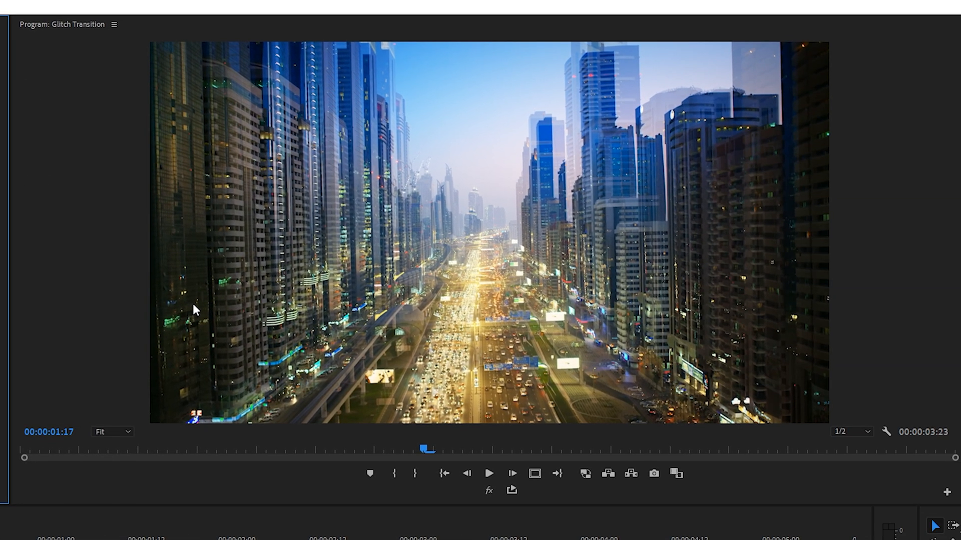
mouse_move(235, 438)
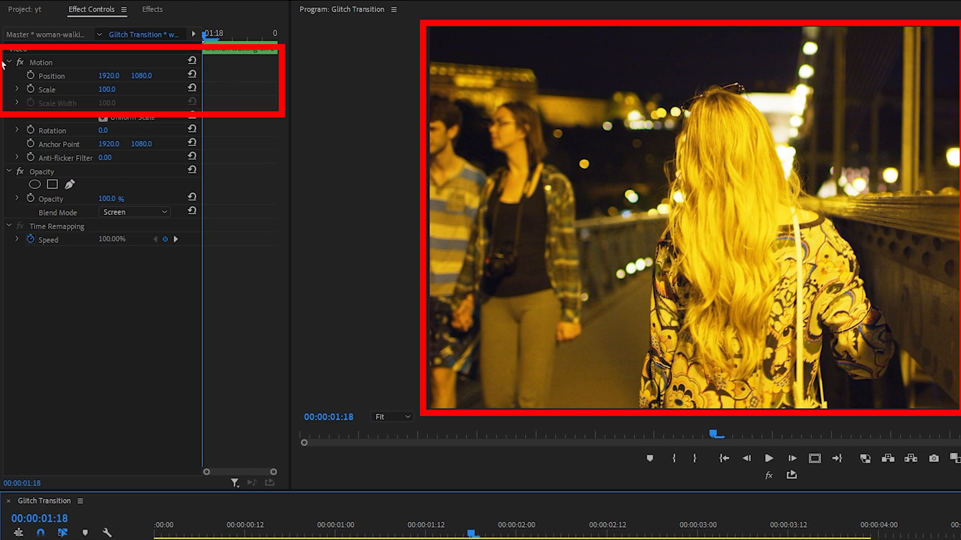
Step: Keyframe Position and Scale on the woman copy, scaling to 120 and Position Y 1250
left_click(31, 76)
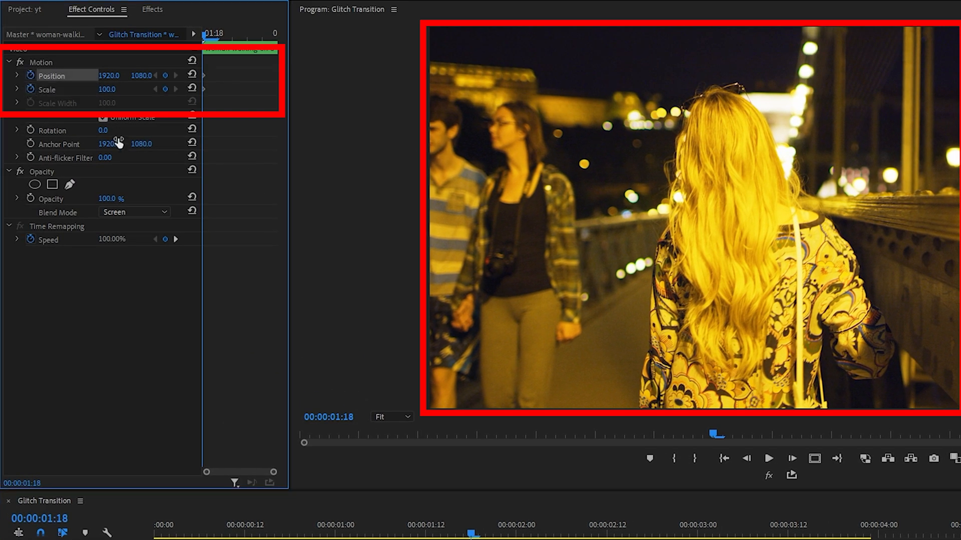
double_click(107, 89)
type("120")
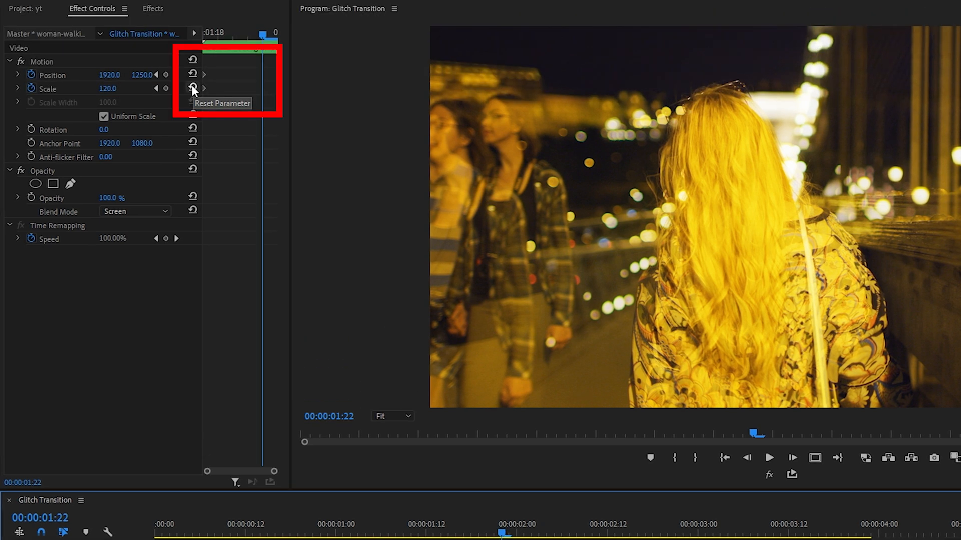
left_click(192, 88)
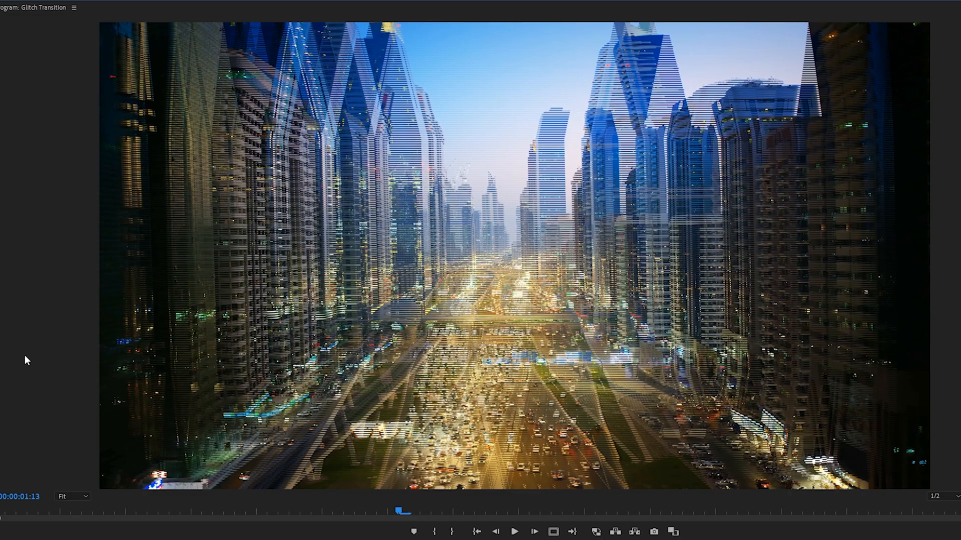
left_click(514, 532)
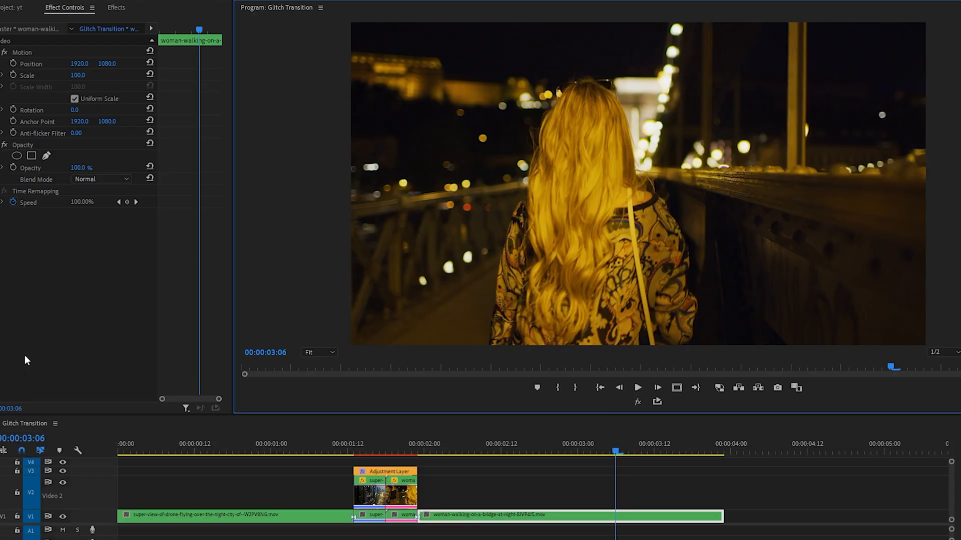
left_click(353, 443)
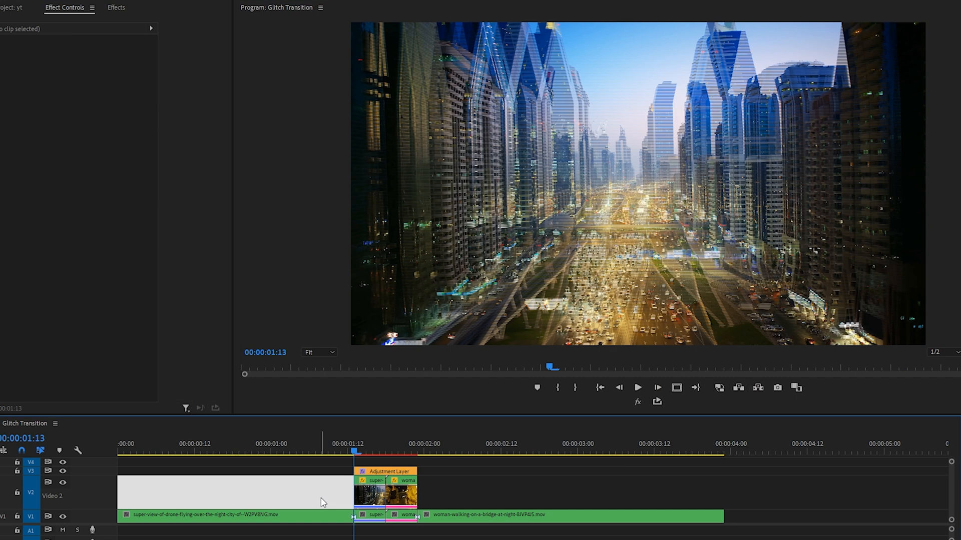
left_click(245, 515)
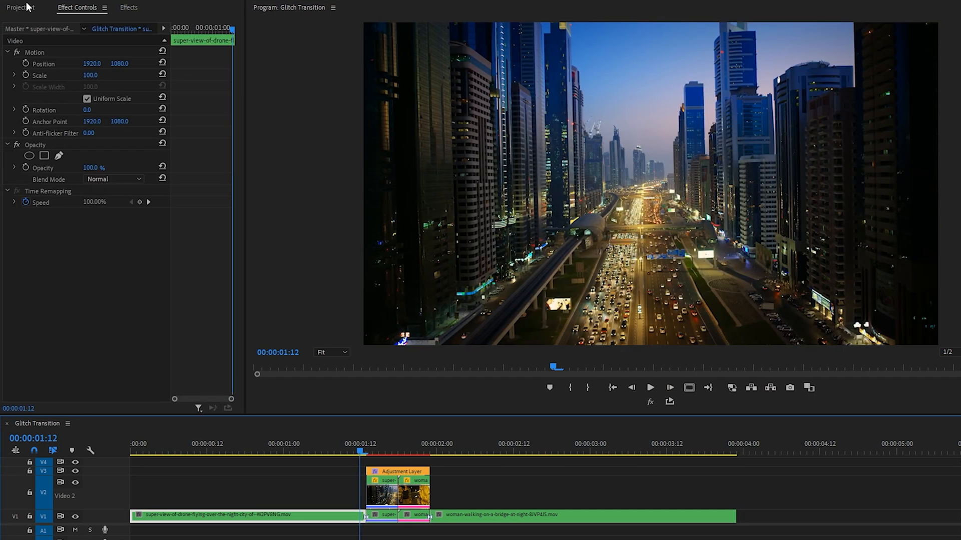
Step: Bring the Glitch sound effect from the Project panel onto the audio track and solo it
left_click(15, 6)
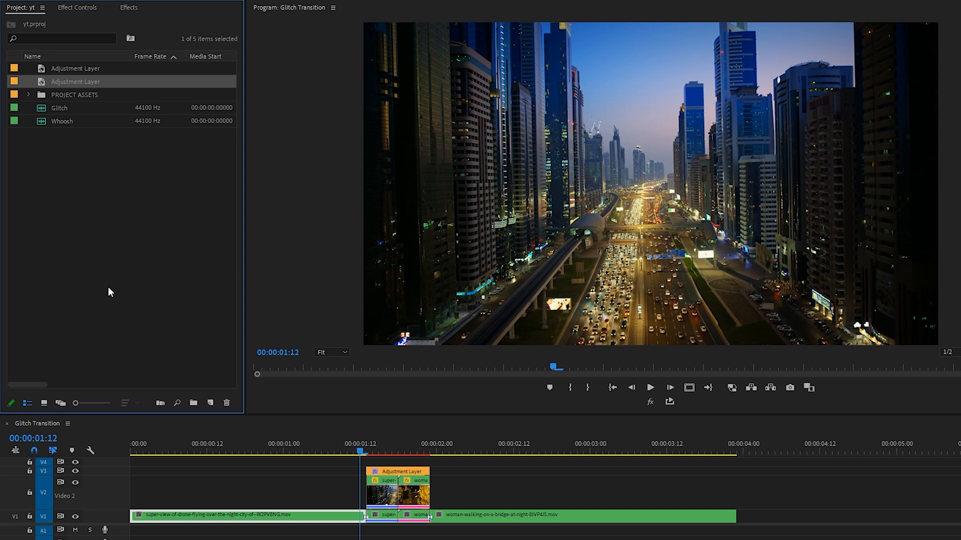
mouse_move(138, 340)
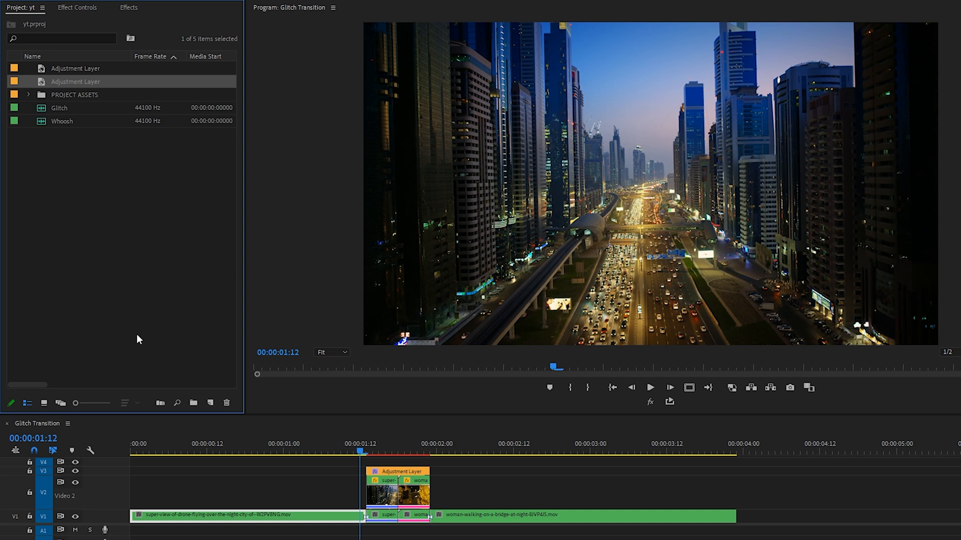
left_click(59, 108)
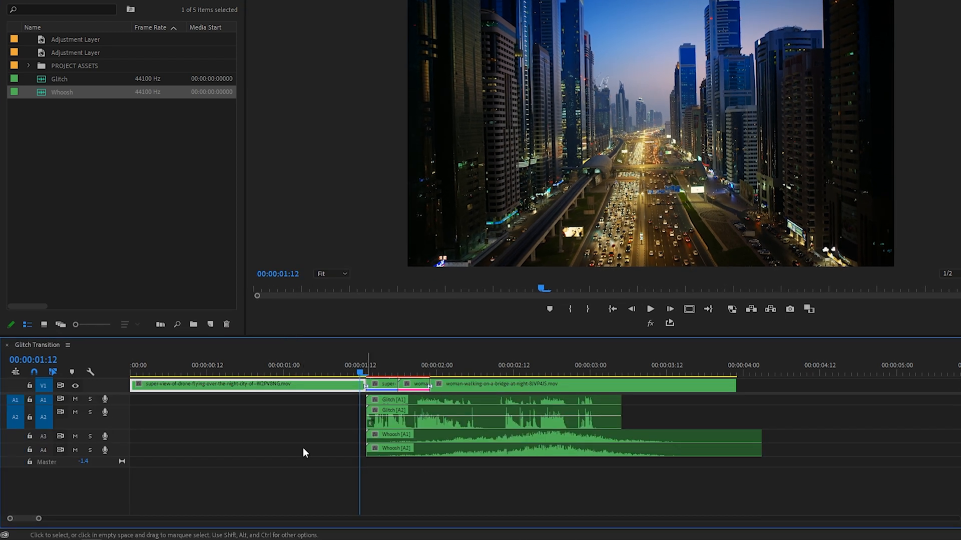
mouse_move(90, 412)
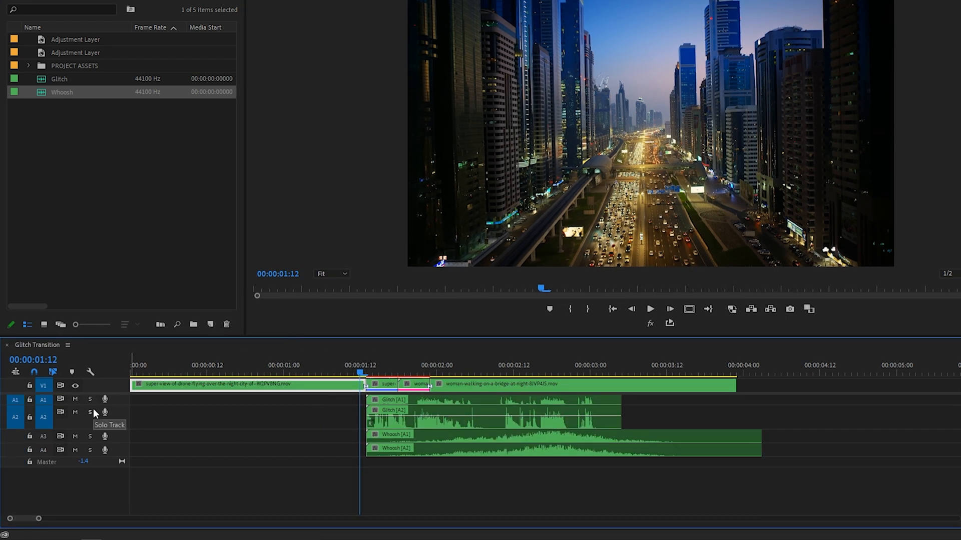
left_click(89, 412)
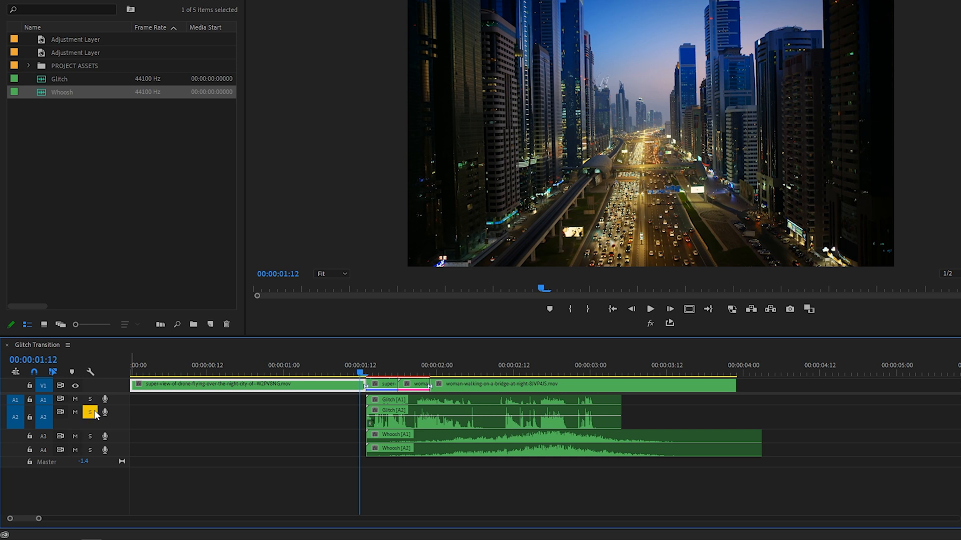
left_click(650, 309)
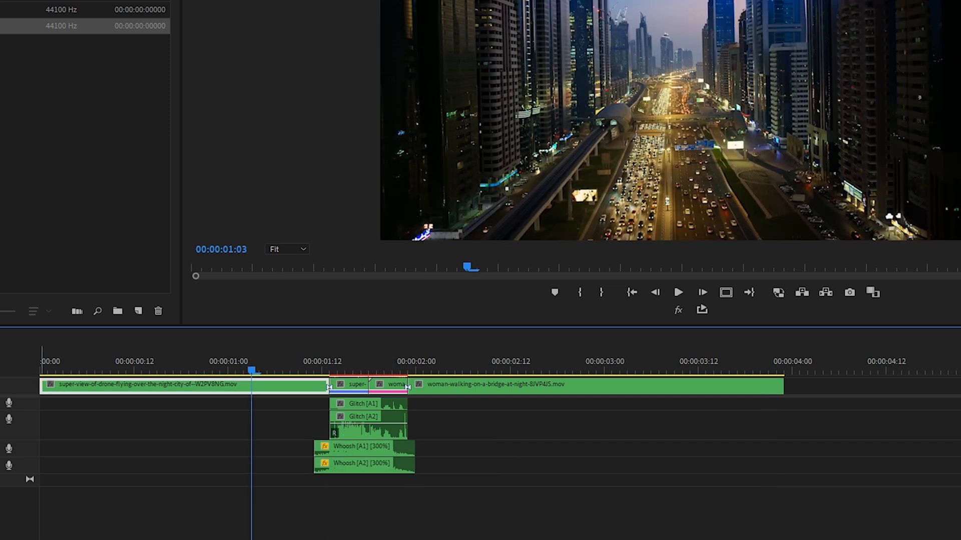
Step: Trim the Glitch sound and select the Whoosh clips for the 300% speed change
left_click(277, 370)
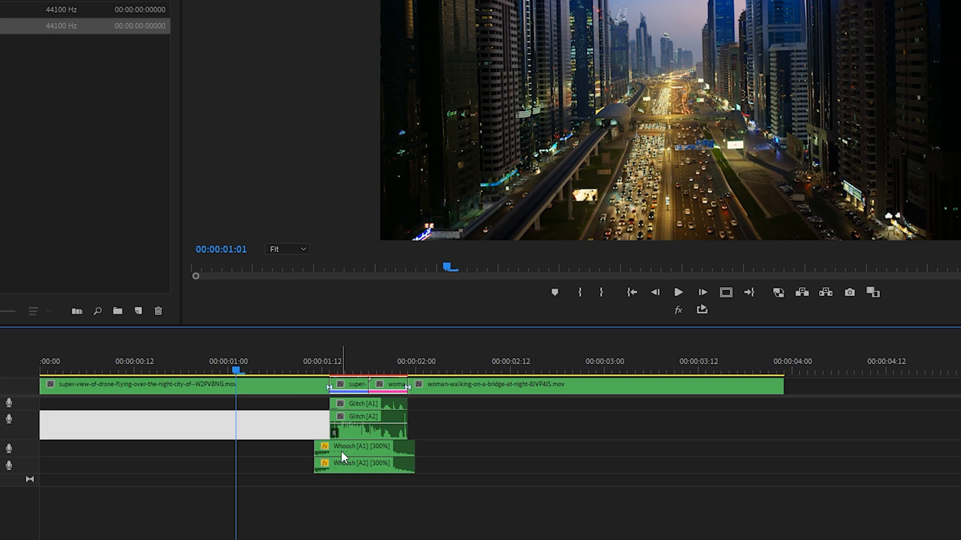
left_click(229, 368)
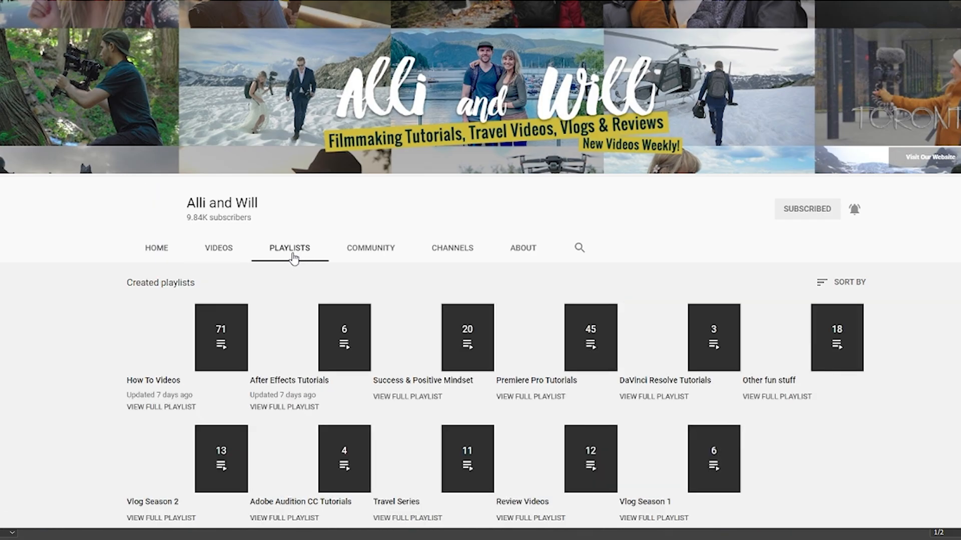
Step: Open the Alli and Will channel's Videos tab and scroll through the uploads
left_click(589, 338)
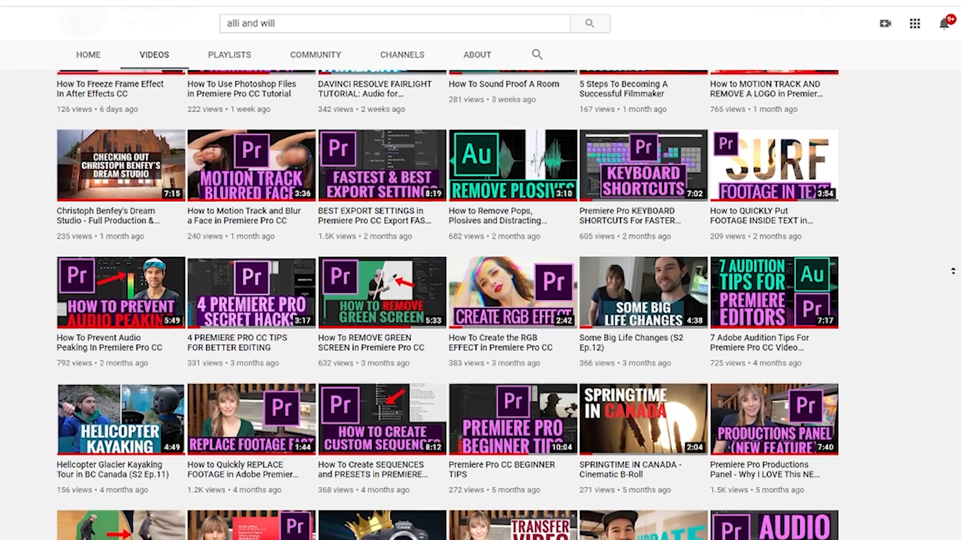
scroll("up", 3)
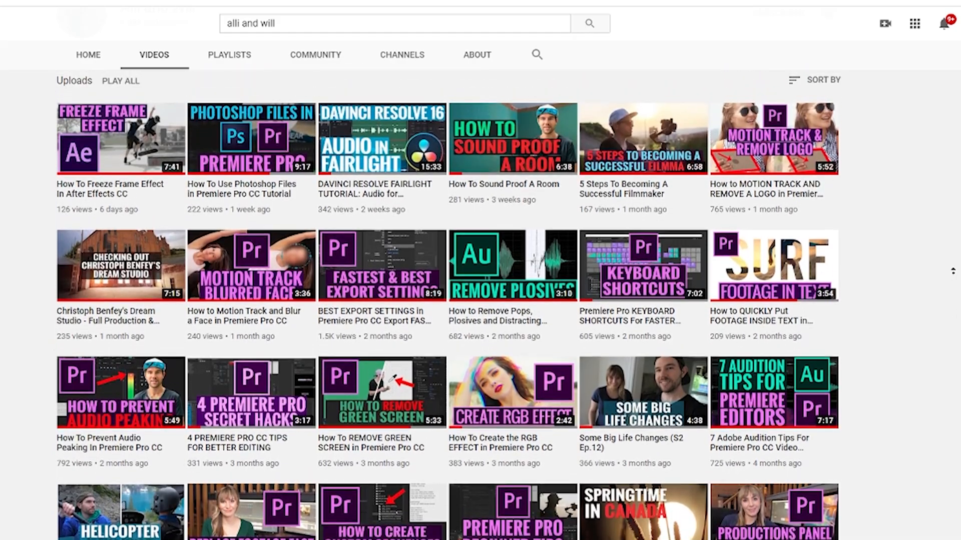
scroll("up", 3)
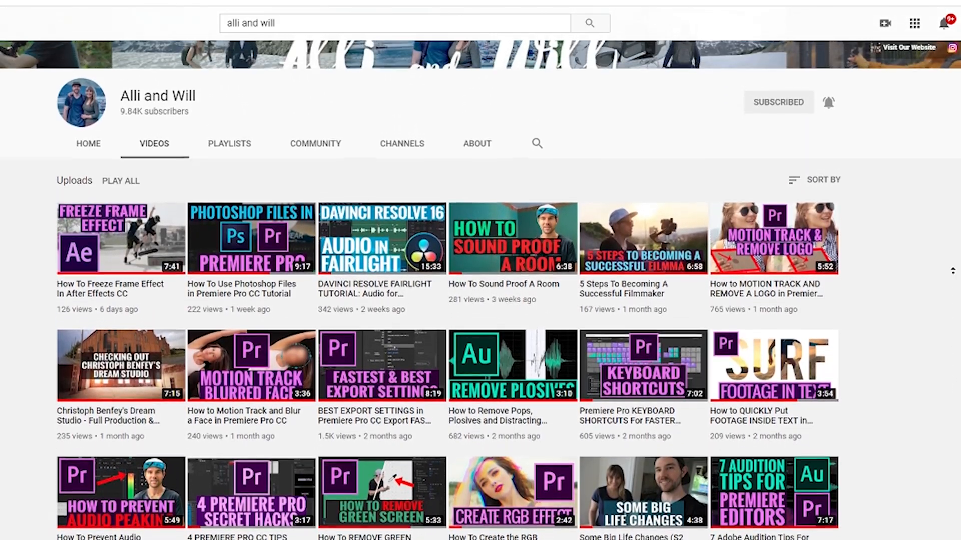